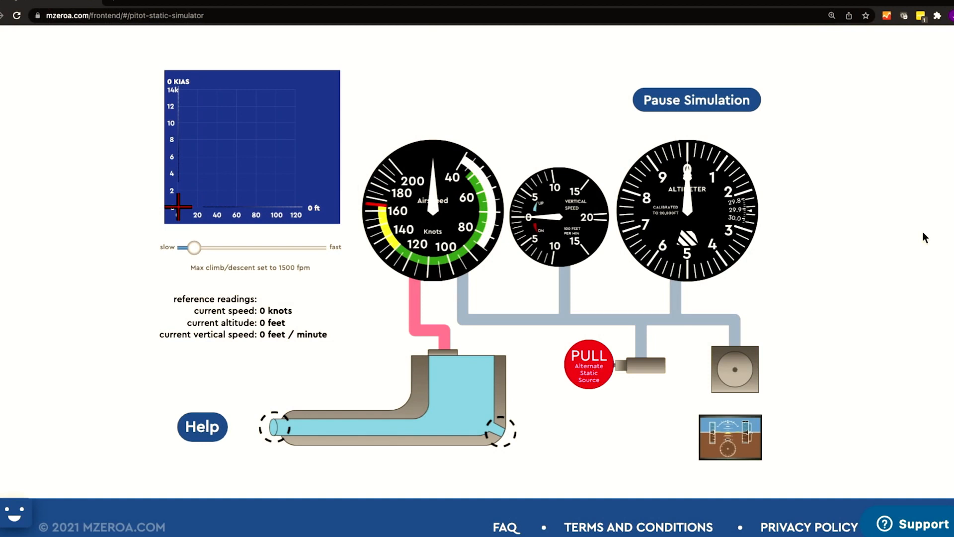
{"action": "mouse_move", "coordinate": [232, 184]}
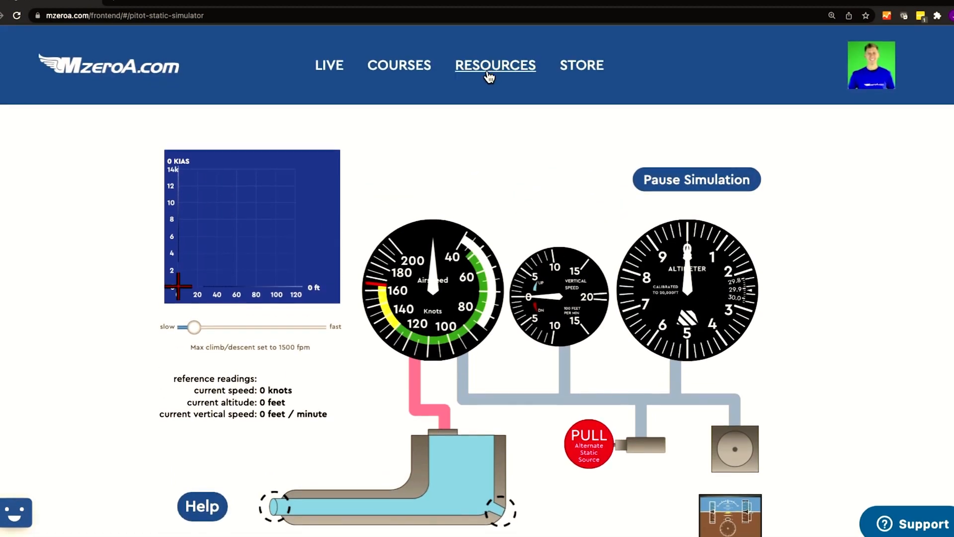
Target 79 KIAS and 8000 ft on the flight graph to begin a 1500 fpm climb.
{"action": "left_click", "coordinate": [495, 65]}
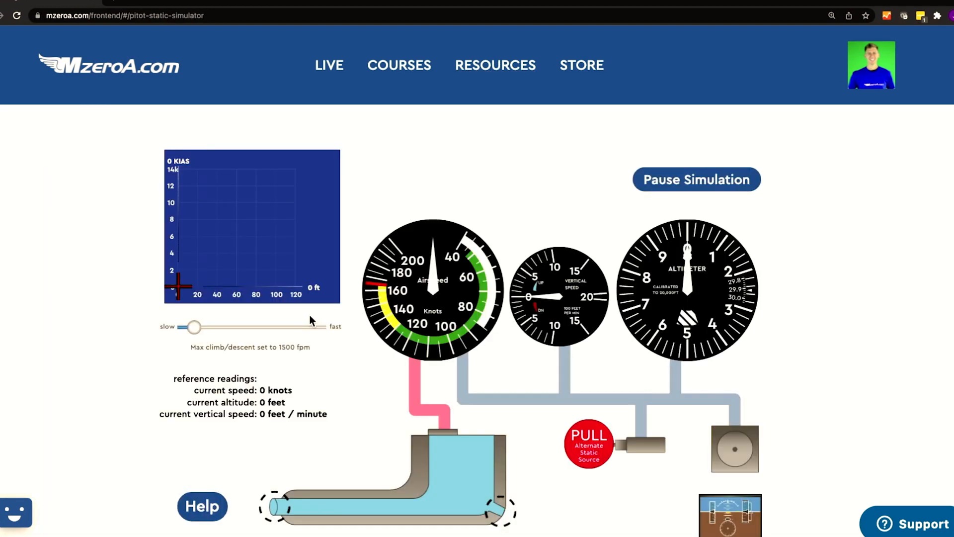
{"action": "scroll", "scroll_direction": "down", "scroll_amount": 3}
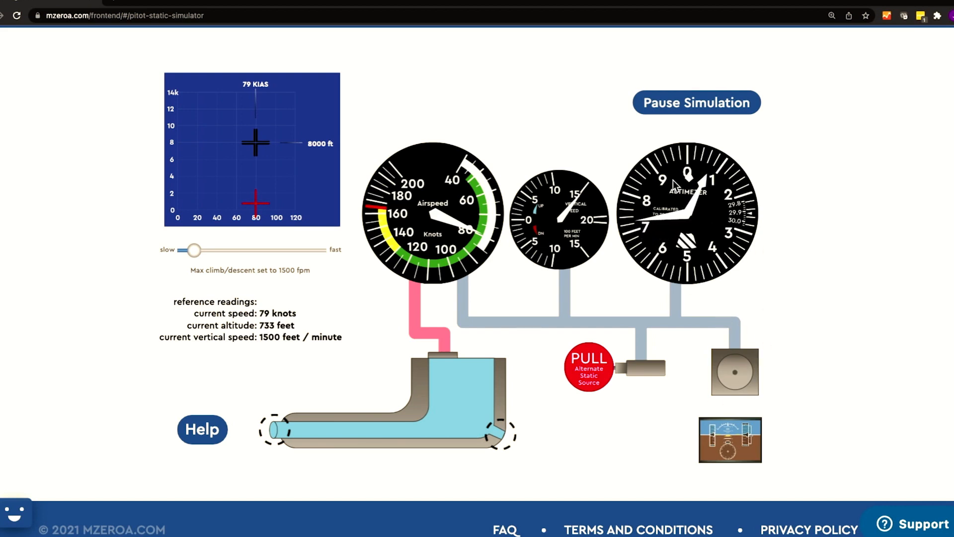
{"action": "mouse_move", "coordinate": [551, 219]}
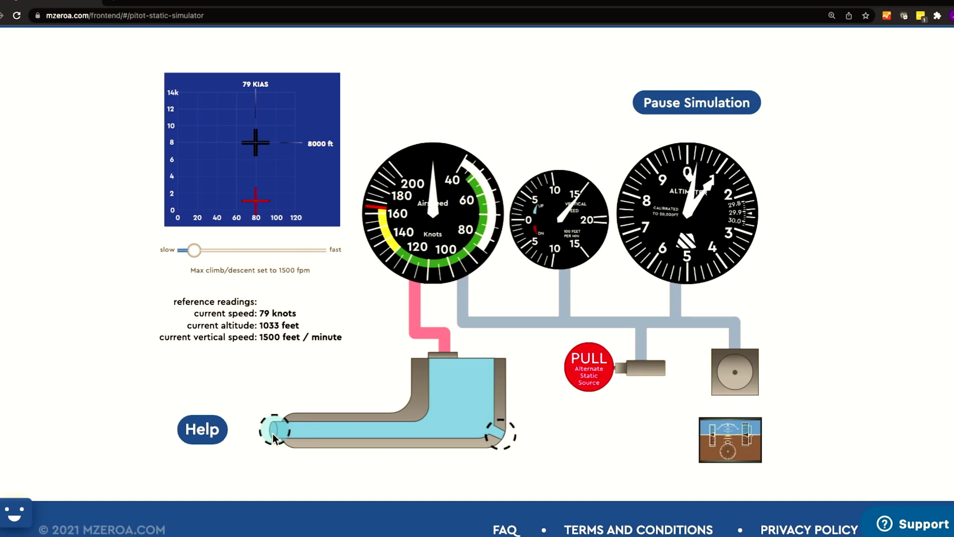
{"action": "mouse_move", "coordinate": [762, 332]}
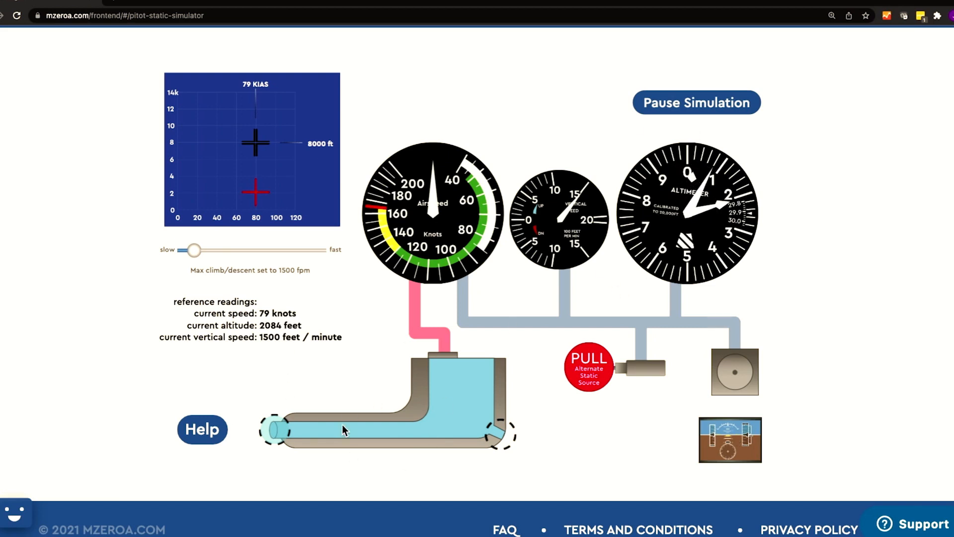
{"action": "mouse_move", "coordinate": [525, 404]}
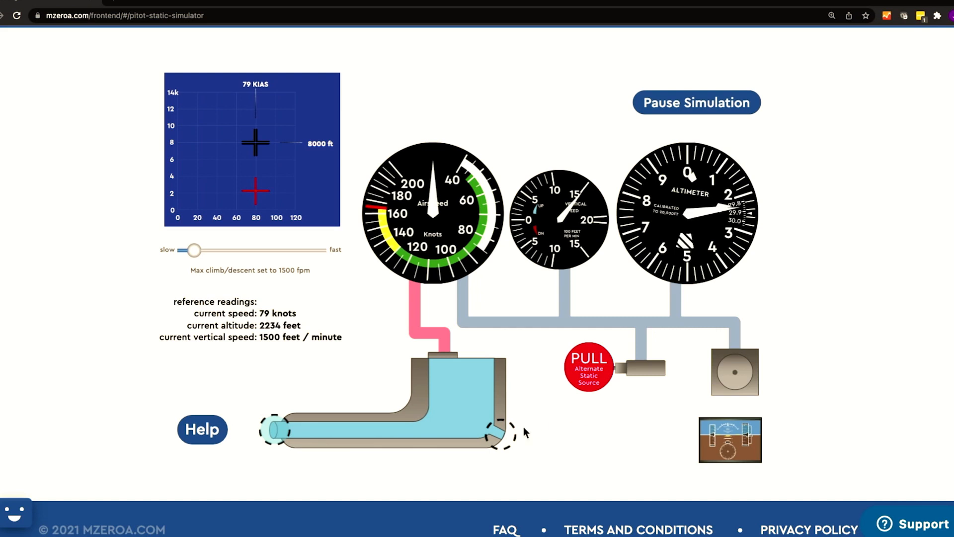
{"action": "mouse_move", "coordinate": [598, 460]}
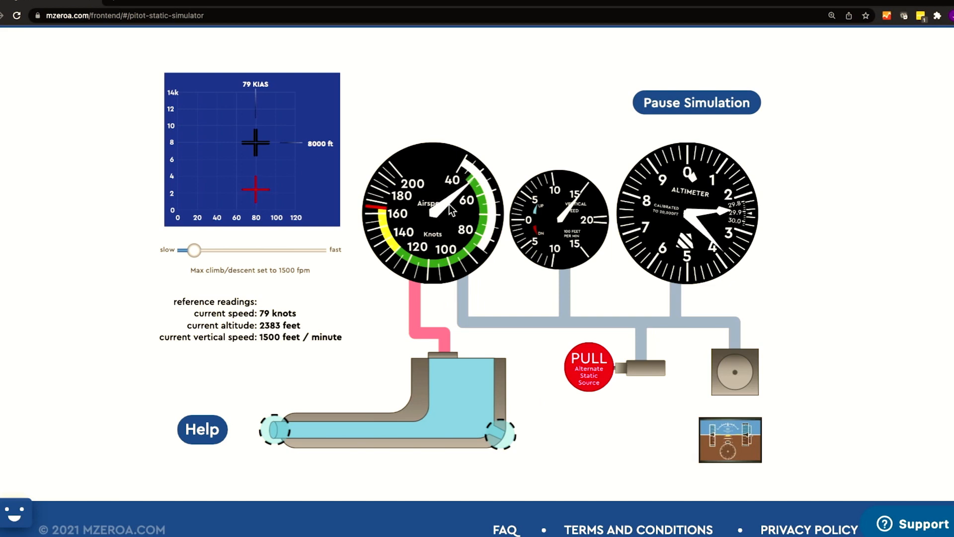
{"action": "mouse_move", "coordinate": [274, 398]}
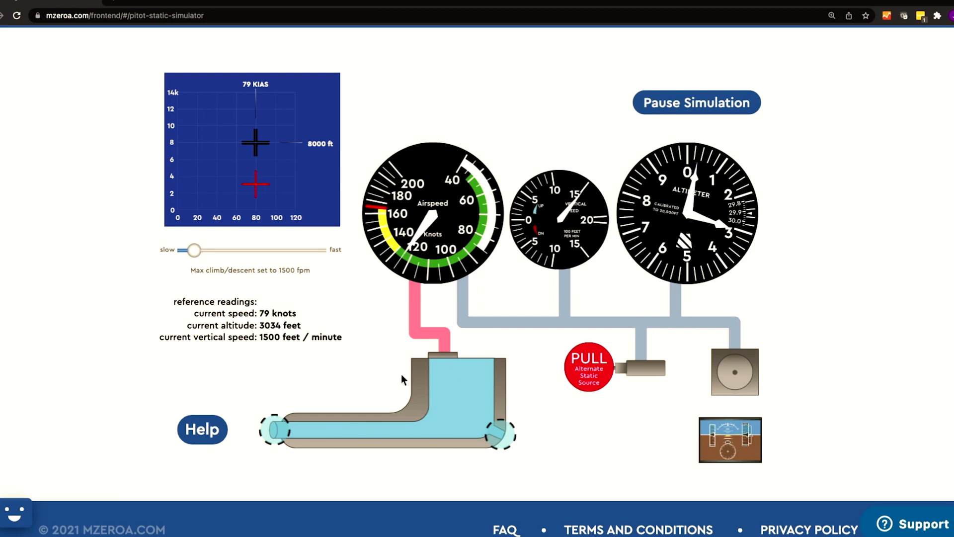
{"action": "mouse_move", "coordinate": [470, 400]}
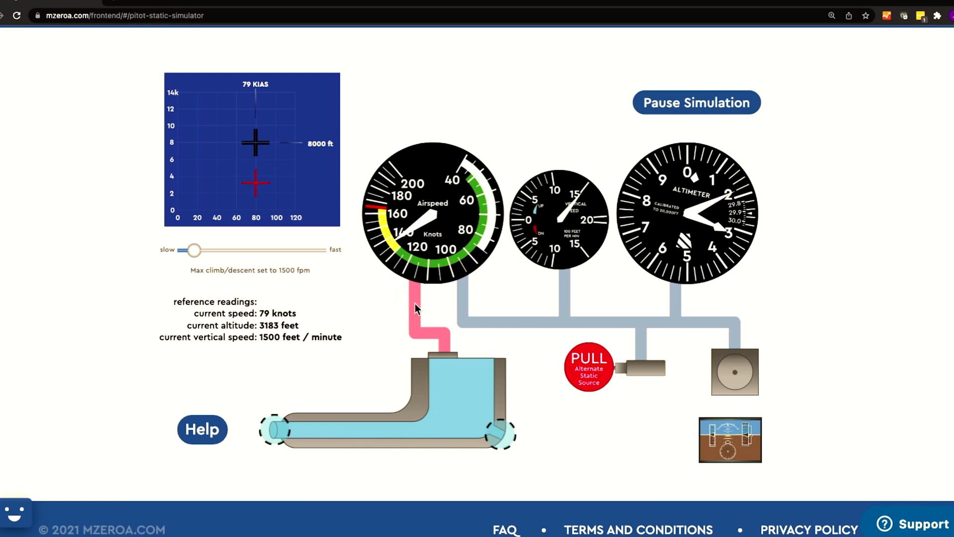
{"action": "mouse_move", "coordinate": [389, 425]}
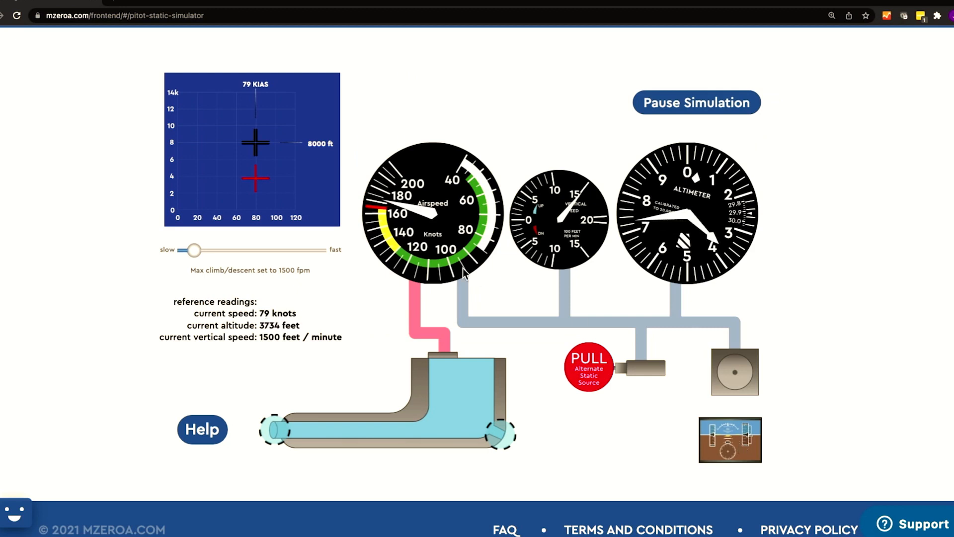
Block the static port and pull the Alternate Static Source knob near 5000 ft.
{"action": "left_click", "coordinate": [732, 371]}
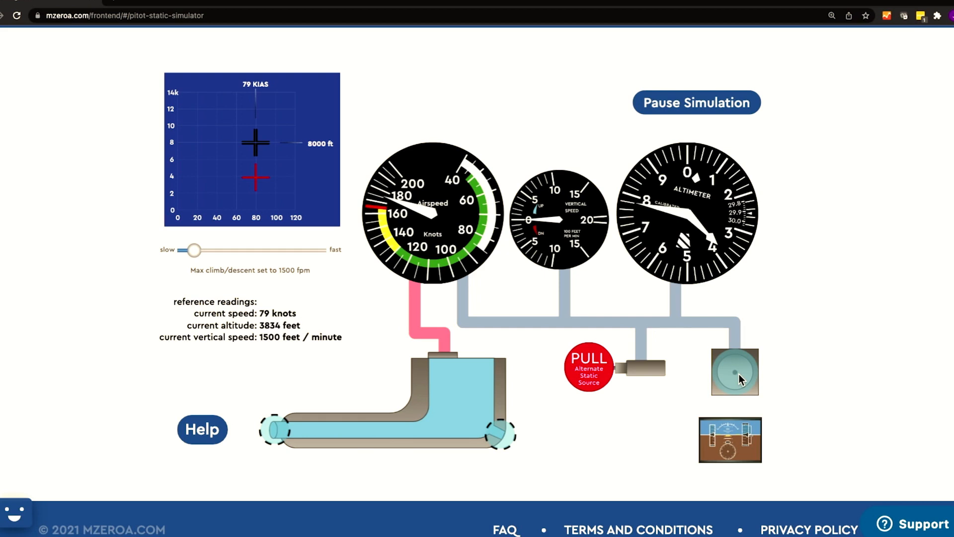
{"action": "left_click", "coordinate": [729, 440]}
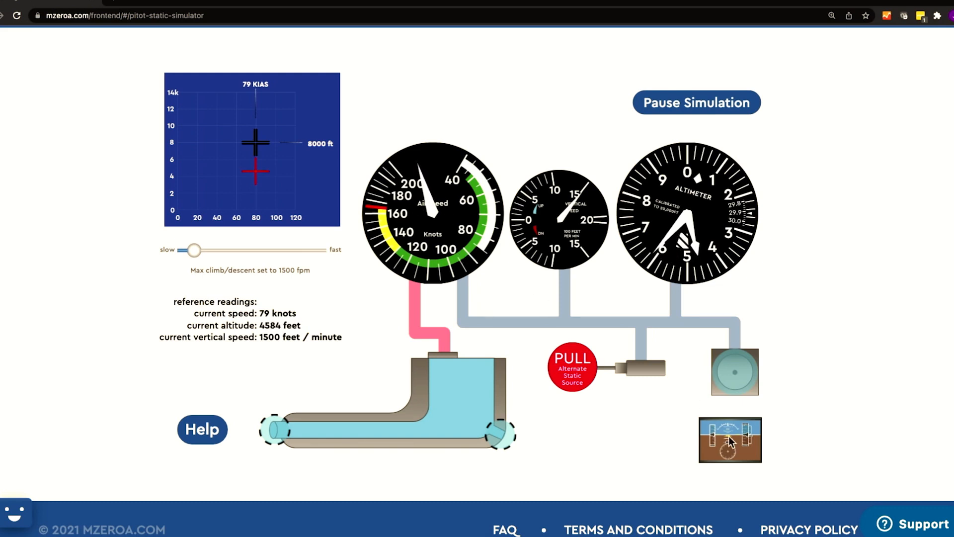
{"action": "left_click", "coordinate": [729, 440]}
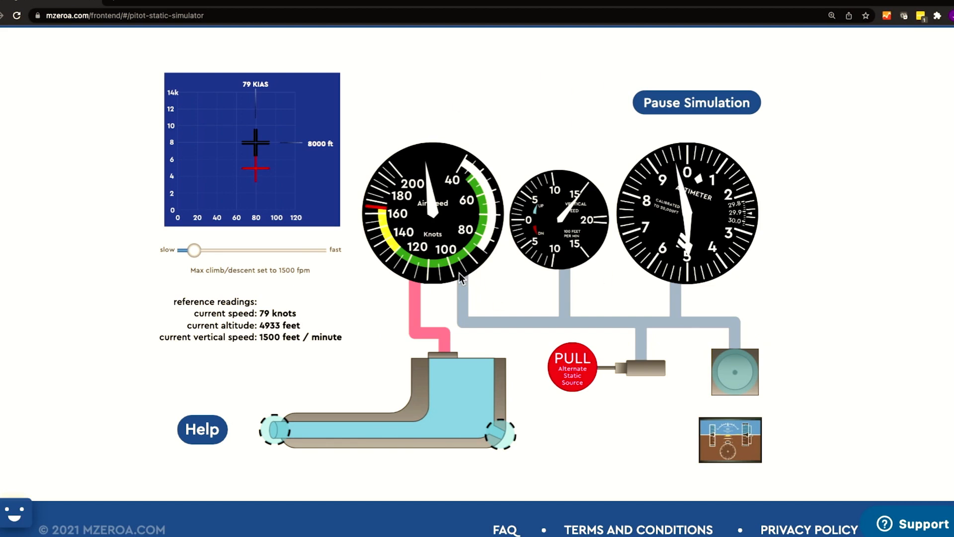
{"action": "mouse_move", "coordinate": [596, 348]}
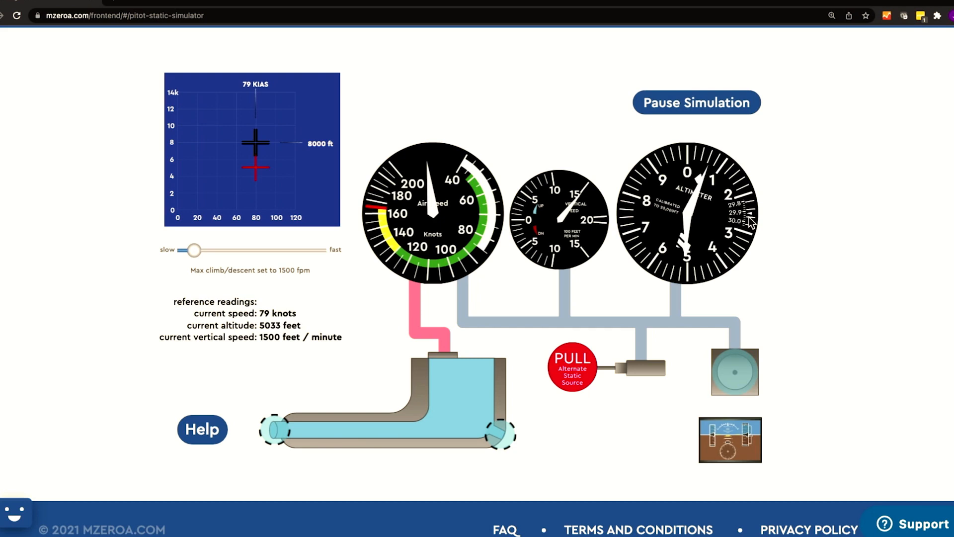
{"action": "mouse_move", "coordinate": [739, 359]}
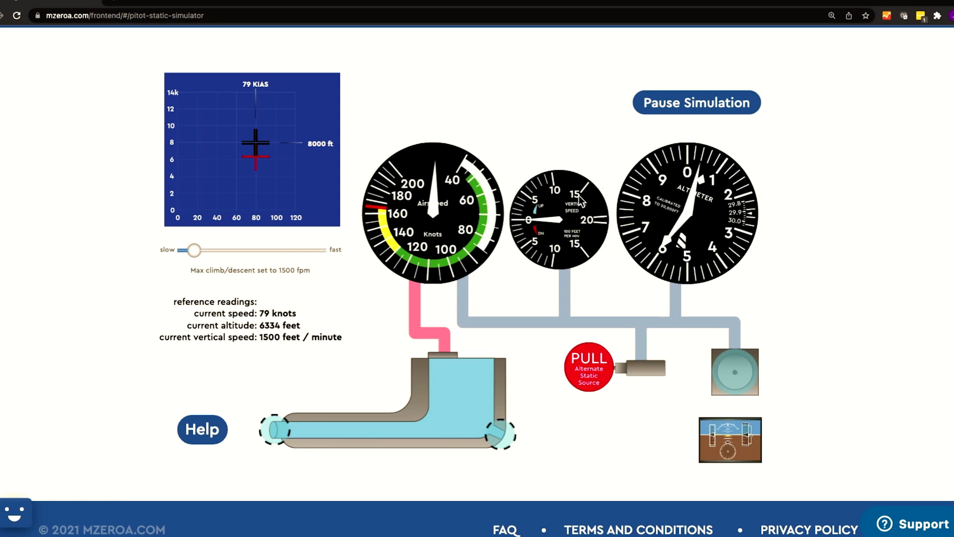
{"action": "mouse_move", "coordinate": [562, 245]}
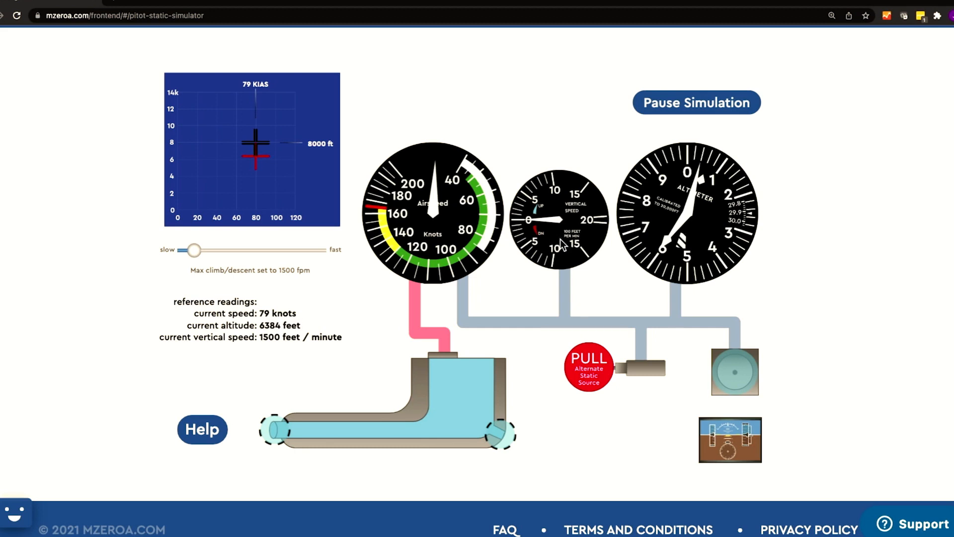
Switch to the glass cockpit PFD, then return to the round analog gauges.
{"action": "left_click", "coordinate": [730, 440]}
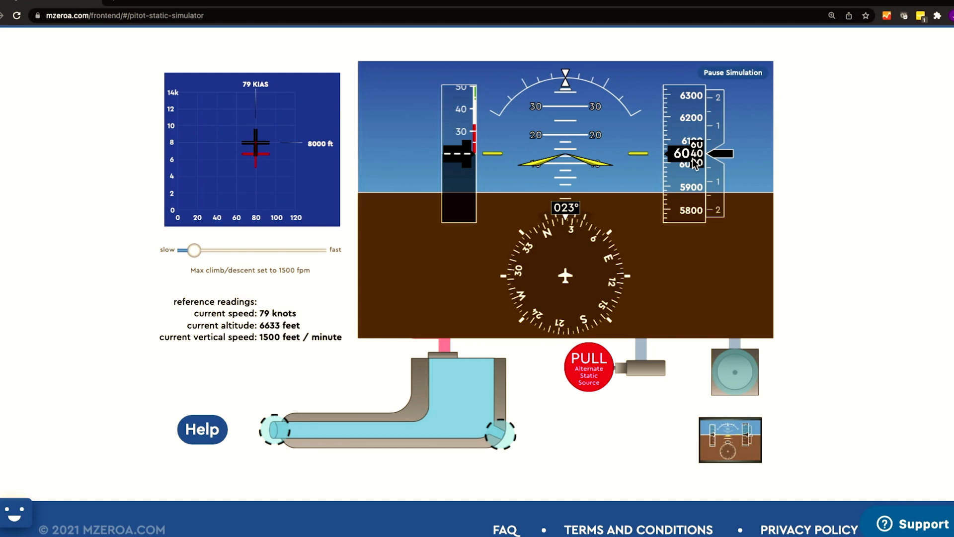
{"action": "left_click", "coordinate": [730, 440]}
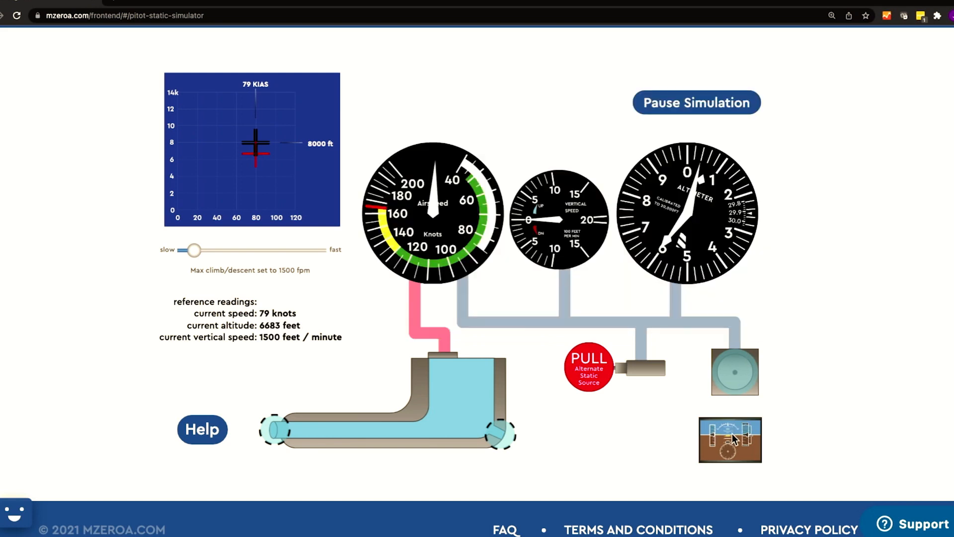